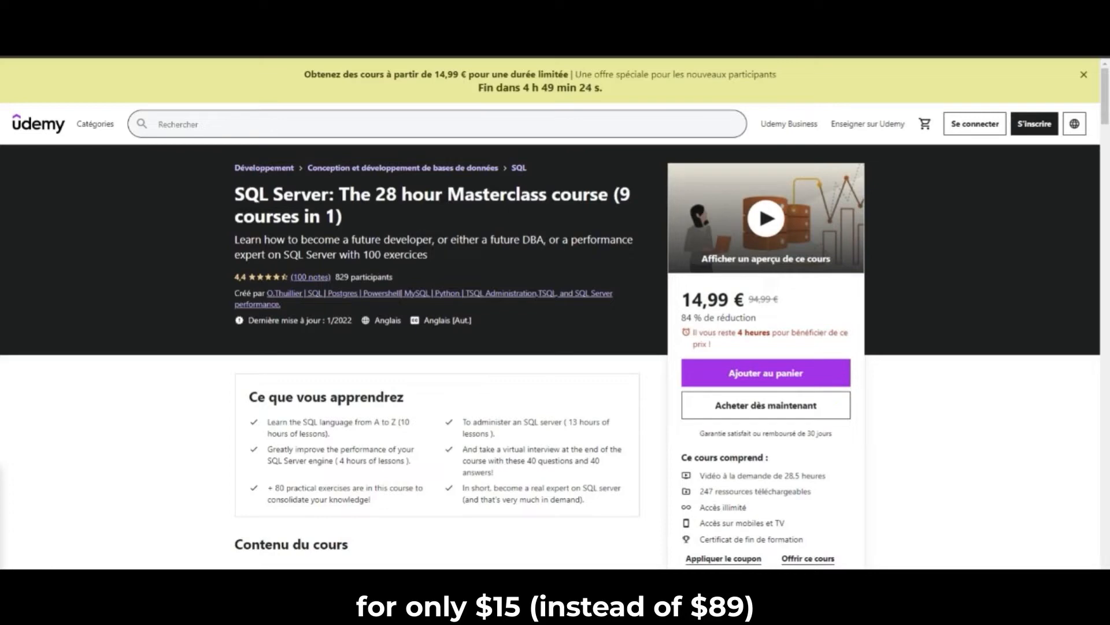
pyautogui.moveTo(448, 223)
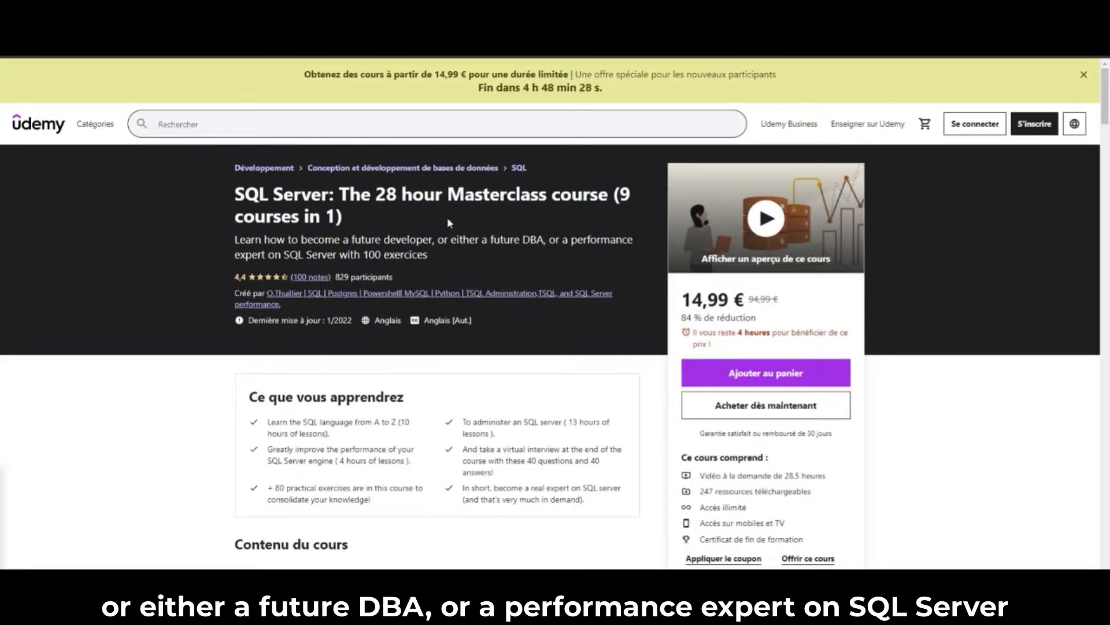
pyautogui.moveTo(416, 236)
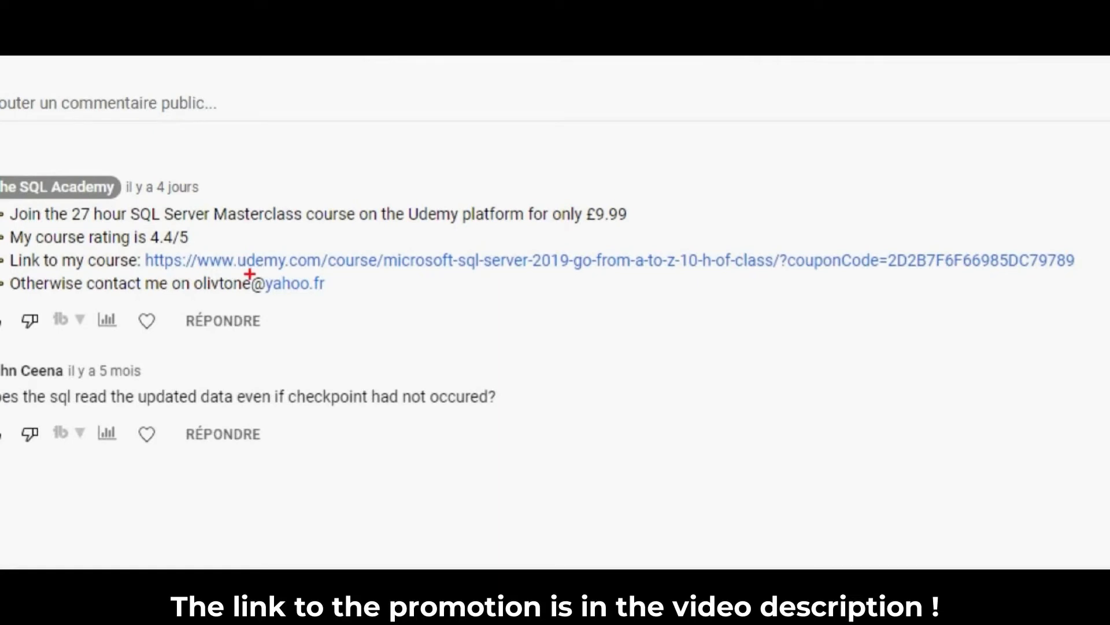
pyautogui.moveTo(194, 277)
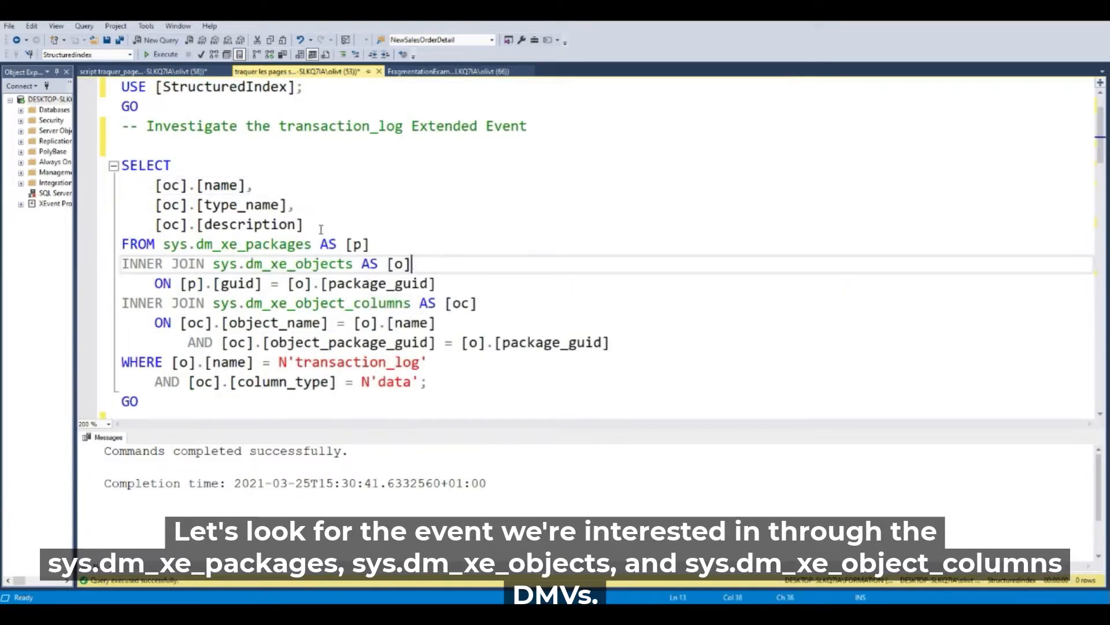
# Step: Place the cursor at the SELECT joining dm_xe_packages, dm_xe_objects and dm_xe_object_columns
pyautogui.click(250, 244)
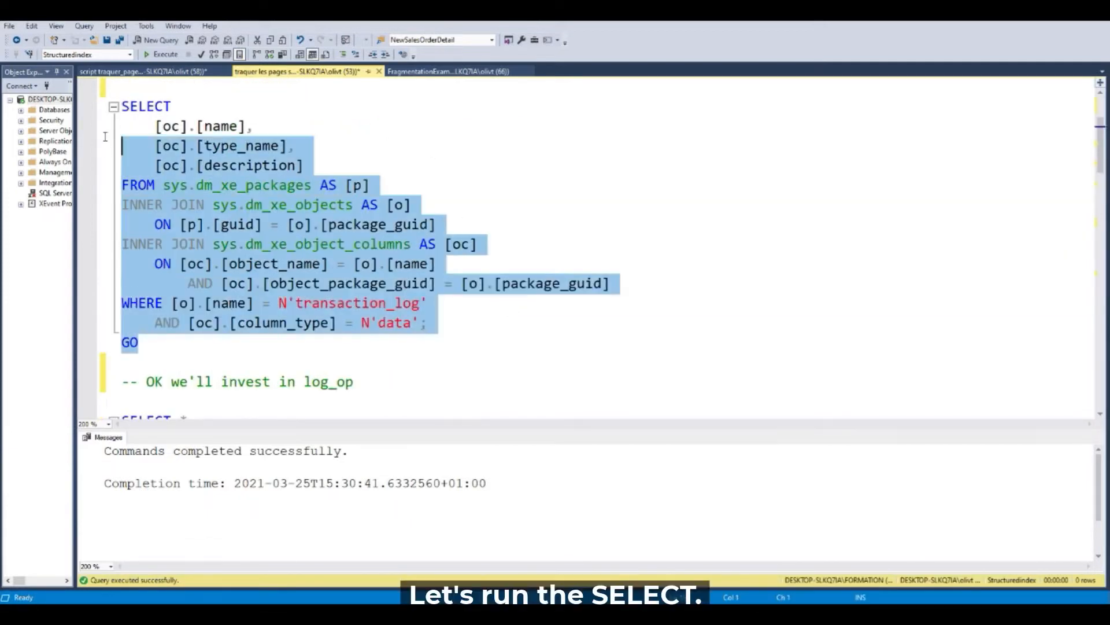
# Step: Execute the DMV query returning the transaction_log columns, then move down to the log_op dm_xe_map_values query
pyautogui.click(162, 54)
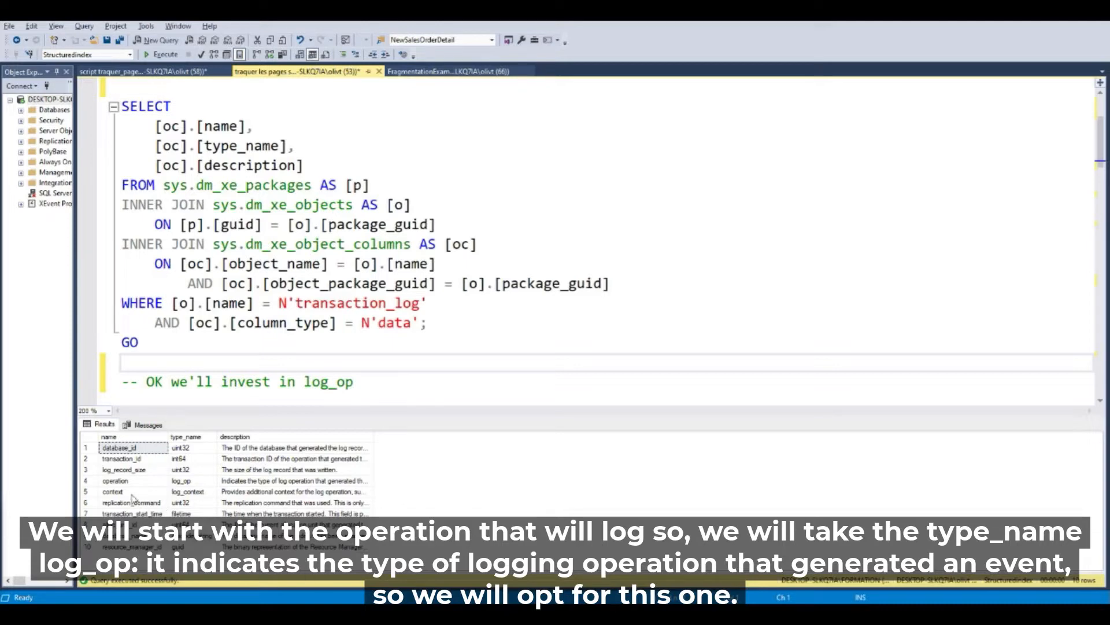
pyautogui.click(180, 480)
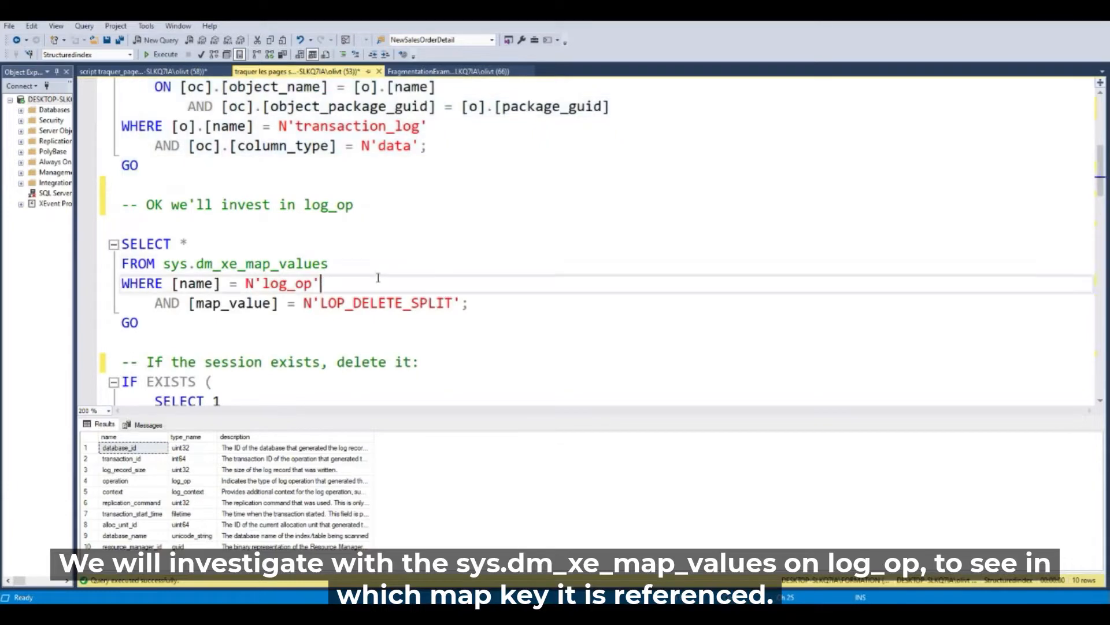
# Step: Run SELECT * FROM sys.dm_xe_map_values and read LOP_DELETE_SPLIT as map_key 11 for log_op
pyautogui.doubleClick(295, 264)
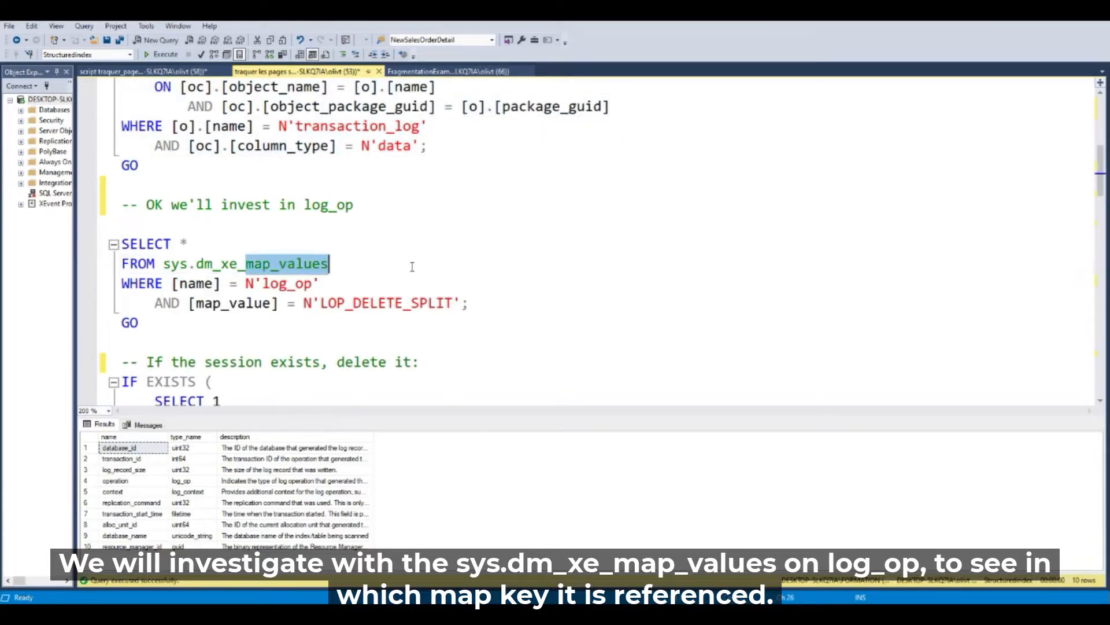
pyautogui.click(162, 55)
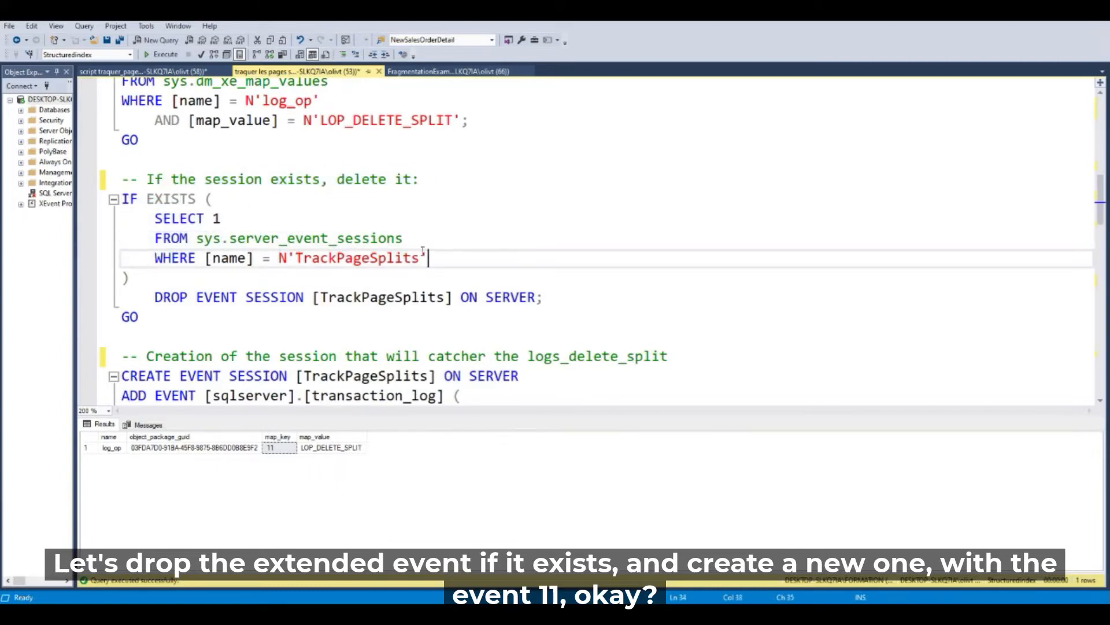
# Step: Execute the IF EXISTS/DROP and CREATE EVENT SESSION TrackPageSplits blocks with the histogram target
pyautogui.moveTo(428, 258); pyautogui.dragTo(123, 337)
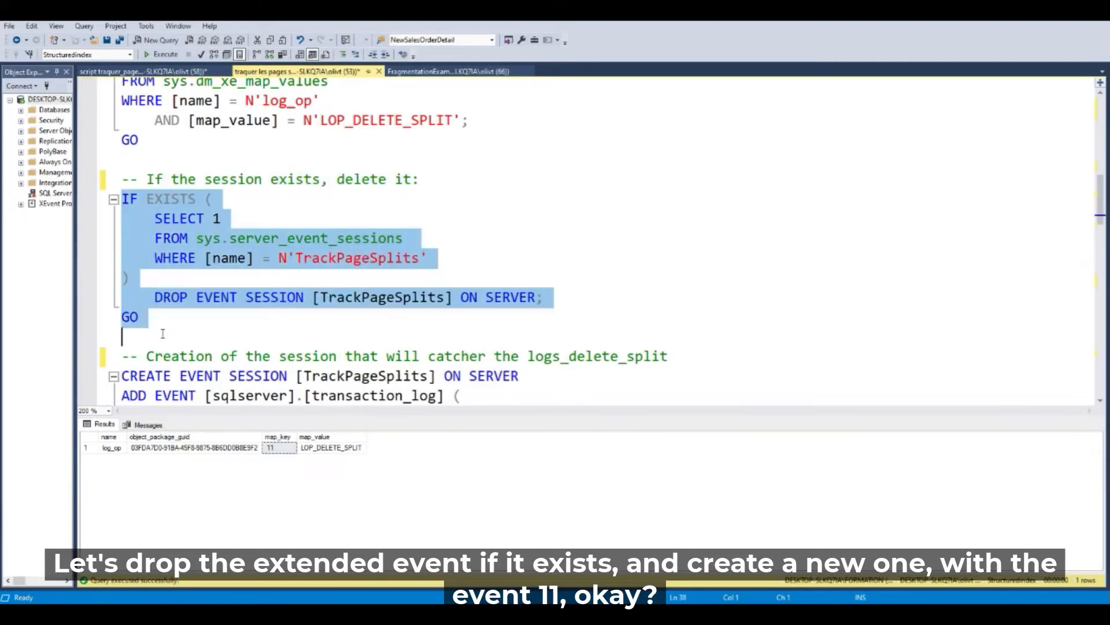
pyautogui.scroll(-3)
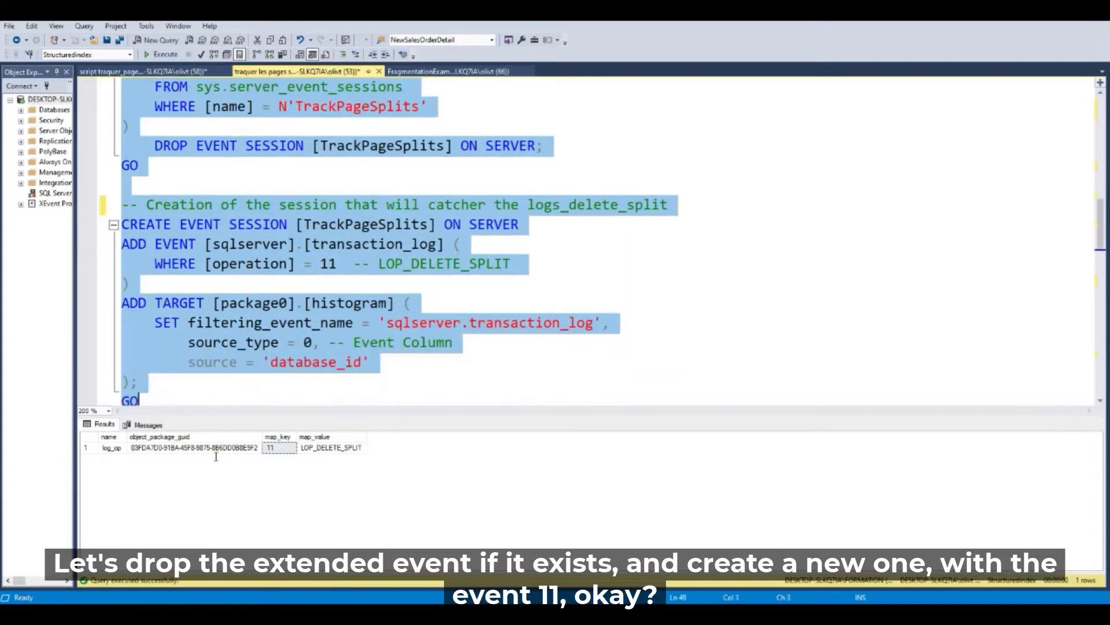
pyautogui.click(162, 54)
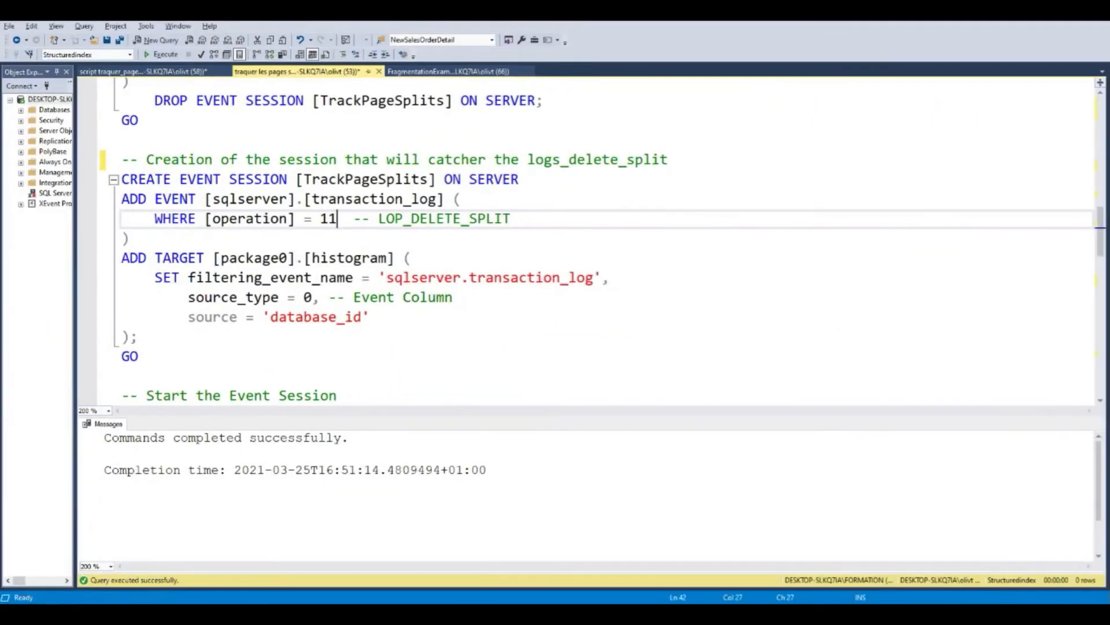
# Step: Select ALTER EVENT SESSION TrackPageSplits STATE = START and move to the page-split script tab
pyautogui.scroll(-3)
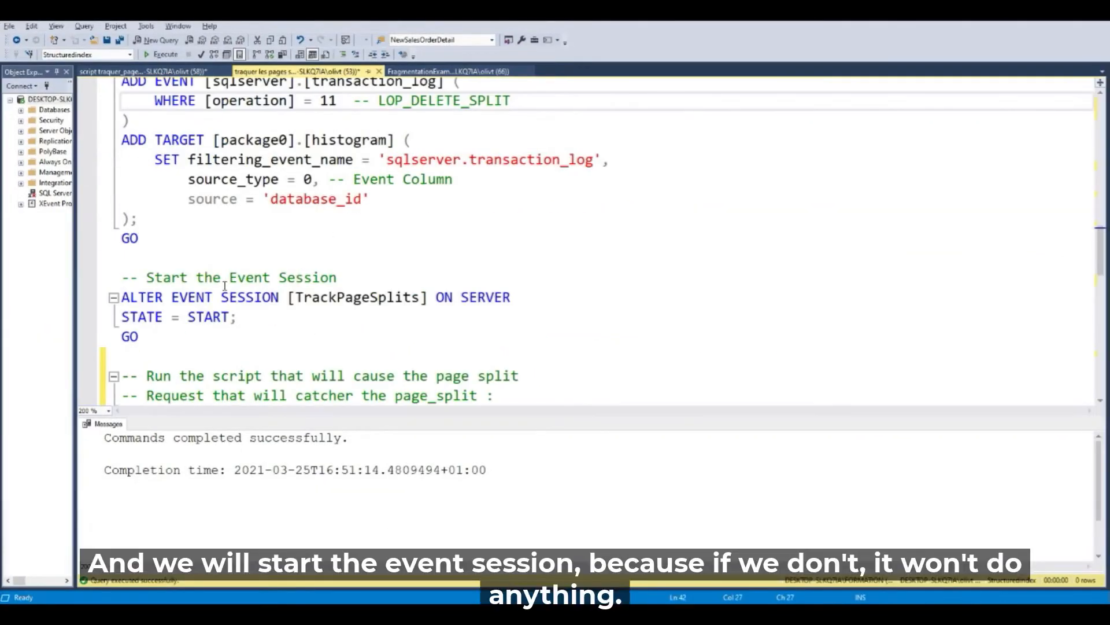
pyautogui.moveTo(124, 298); pyautogui.dragTo(137, 336)
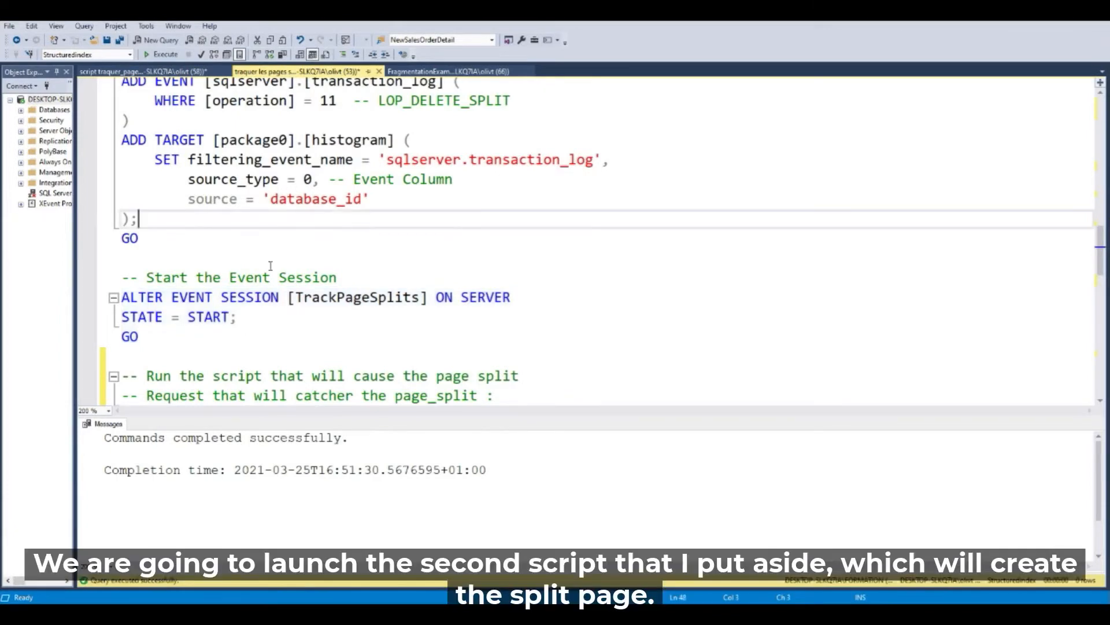
pyautogui.click(141, 70)
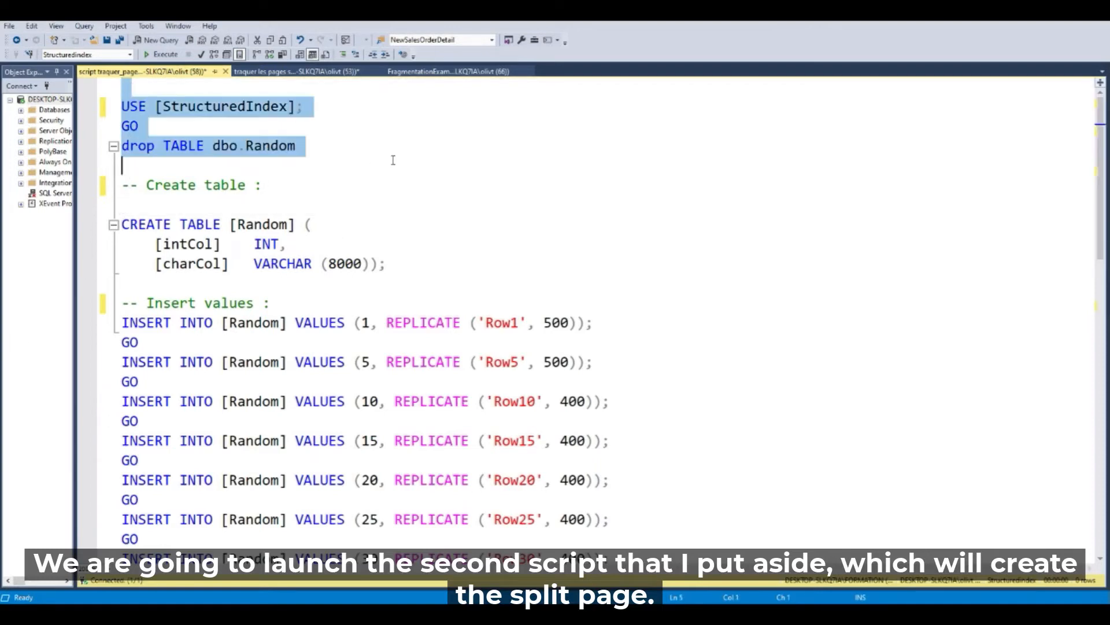
# Step: Drop the Random table, recreate it and load its initial rows
pyautogui.click(161, 54)
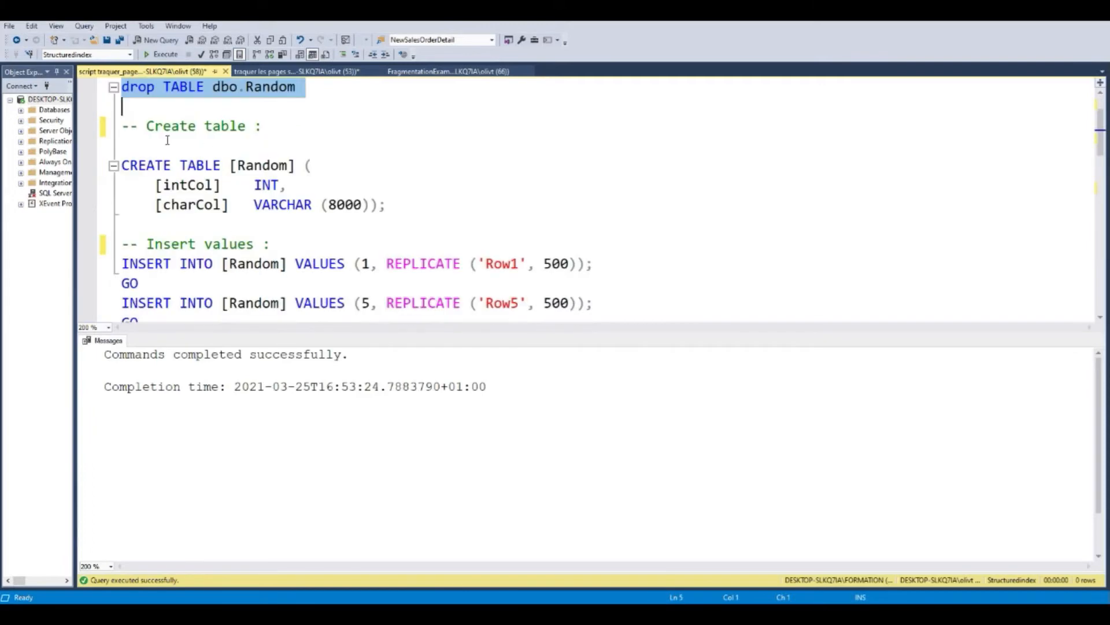
pyautogui.click(164, 54)
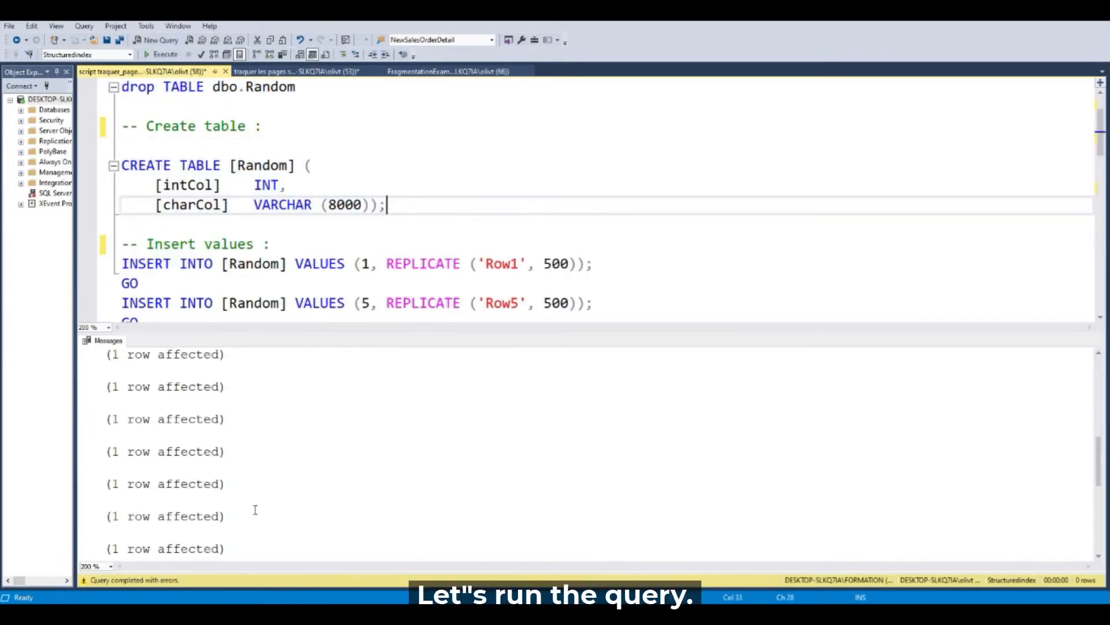
pyautogui.click(166, 54)
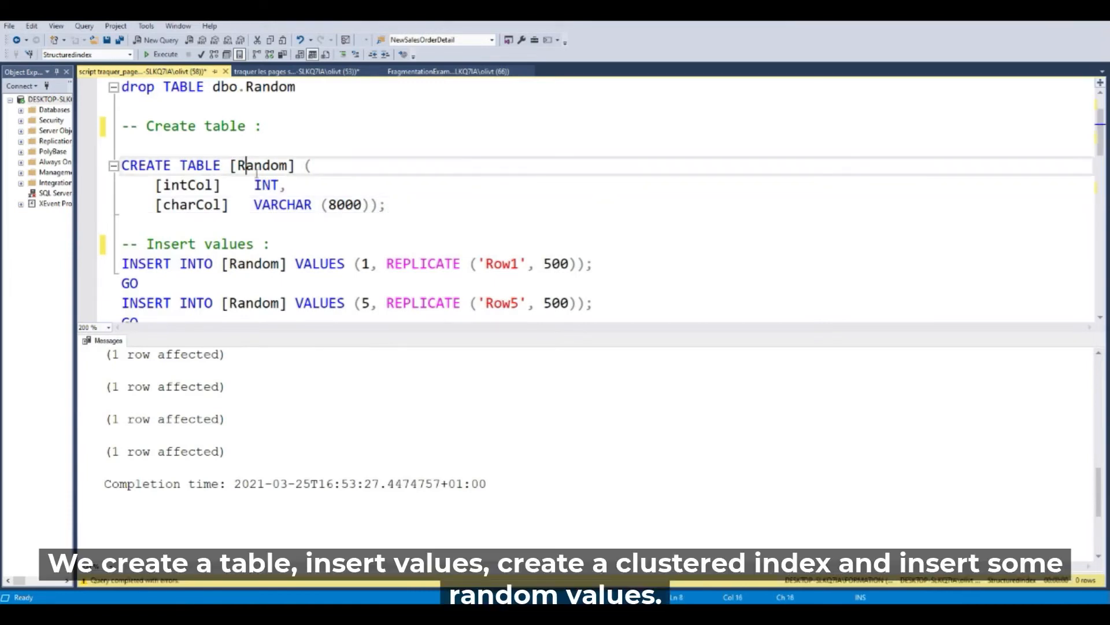
# Step: Highlight the clustered index creation on Random and the inserts that cause page splits
pyautogui.scroll(-3)
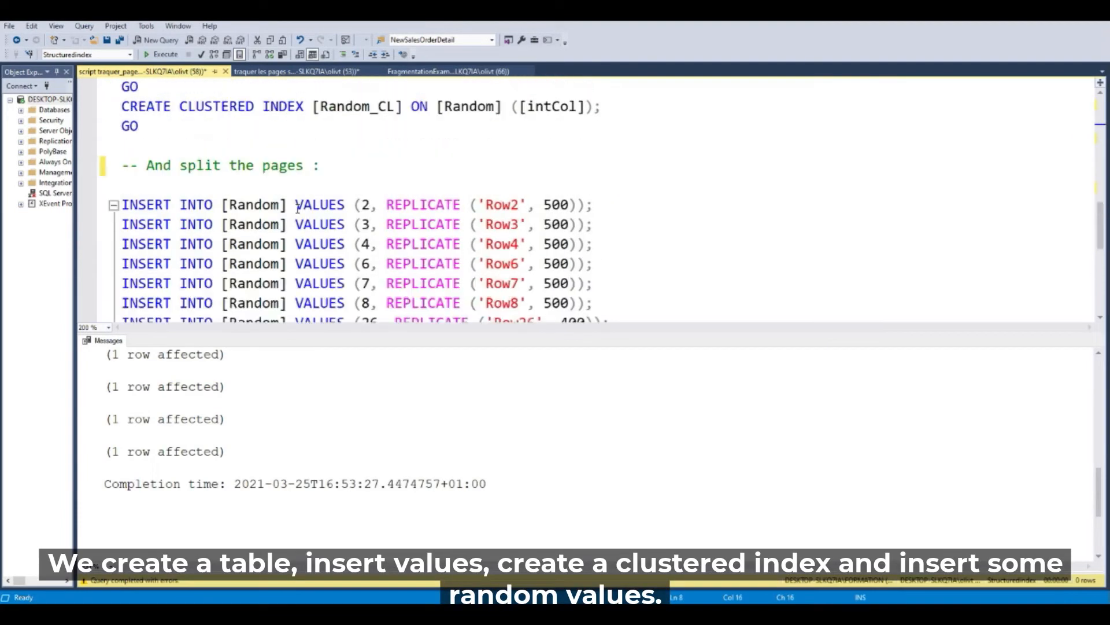
pyautogui.moveTo(121, 105); pyautogui.dragTo(138, 126)
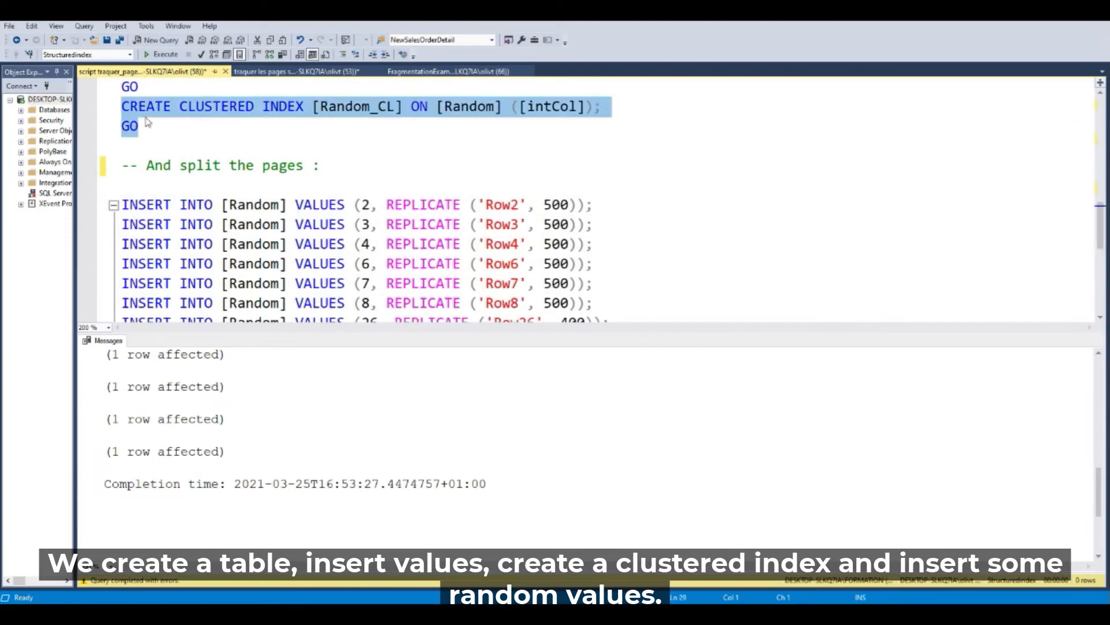
pyautogui.moveTo(131, 105); pyautogui.dragTo(567, 284)
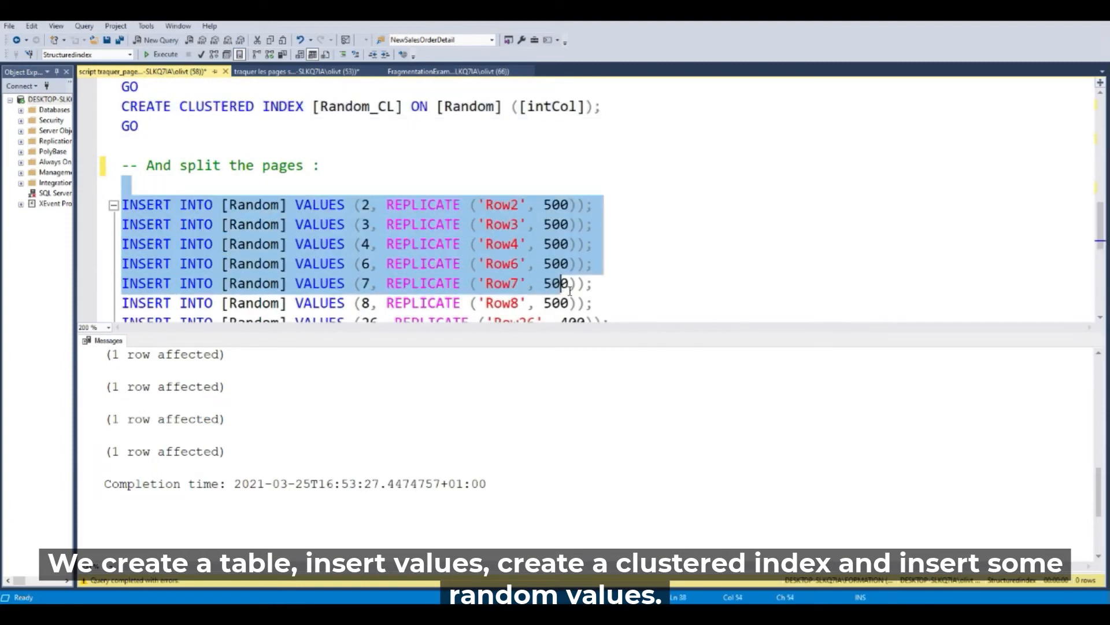
pyautogui.scroll(-3)
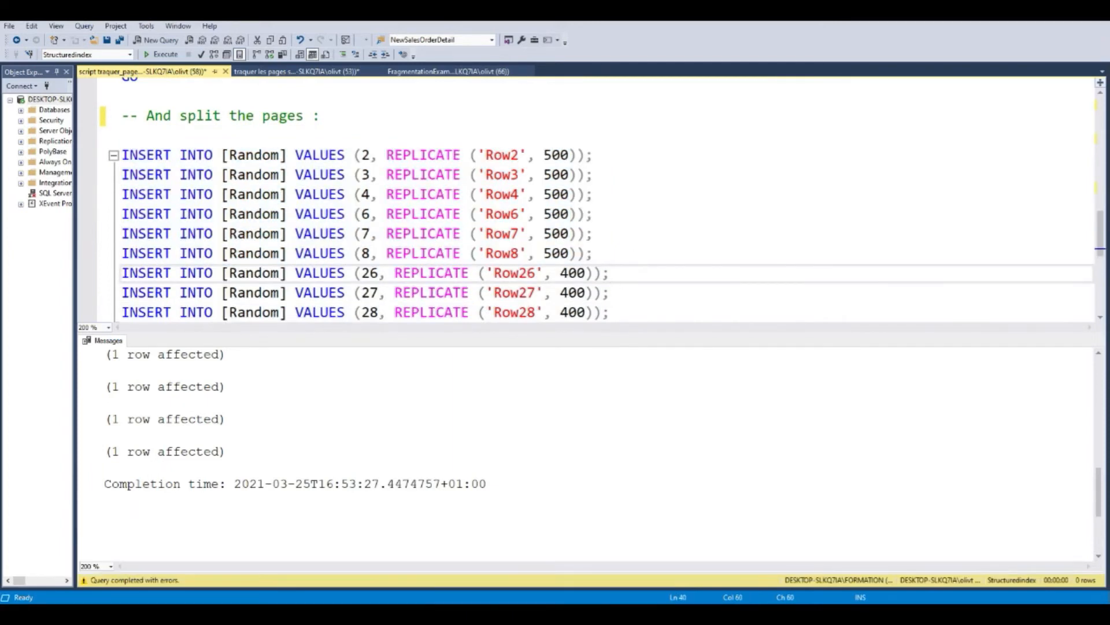
# Step: Run the dm_xe_sessions/dm_xe_session_targets histogram query showing 3 page splits for StructuredIndex
pyautogui.click(290, 71)
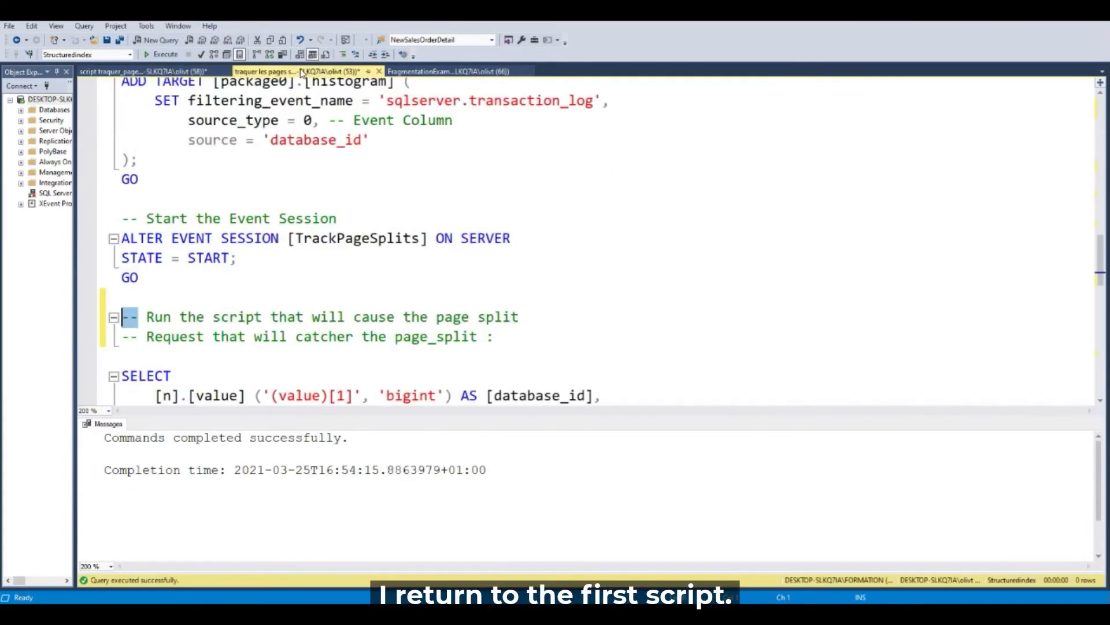
pyautogui.scroll(-3)
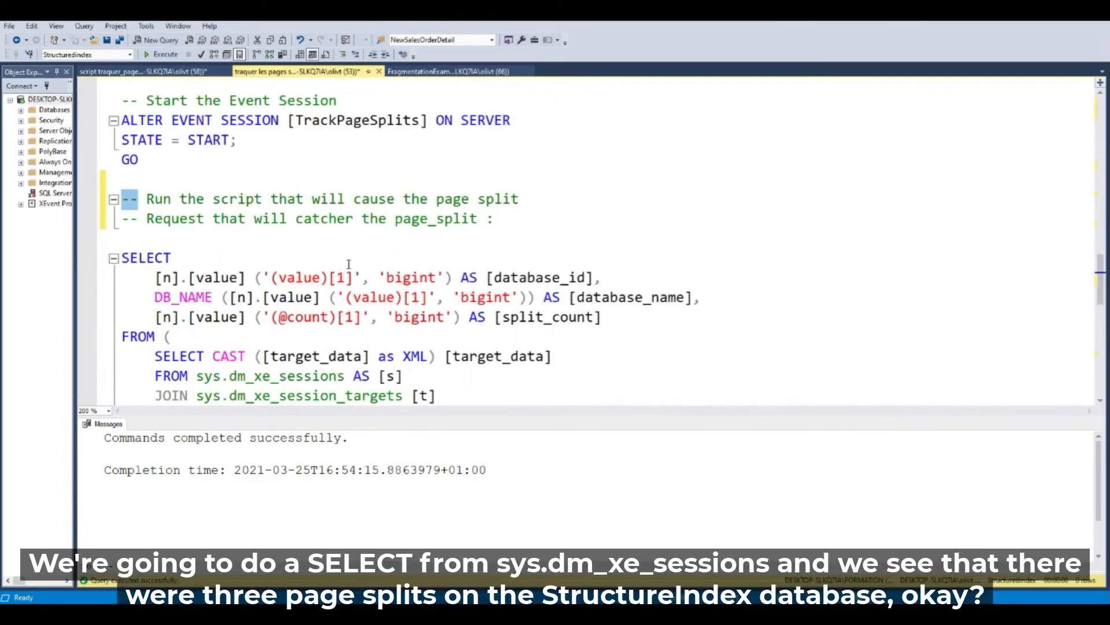
pyautogui.scroll(-3)
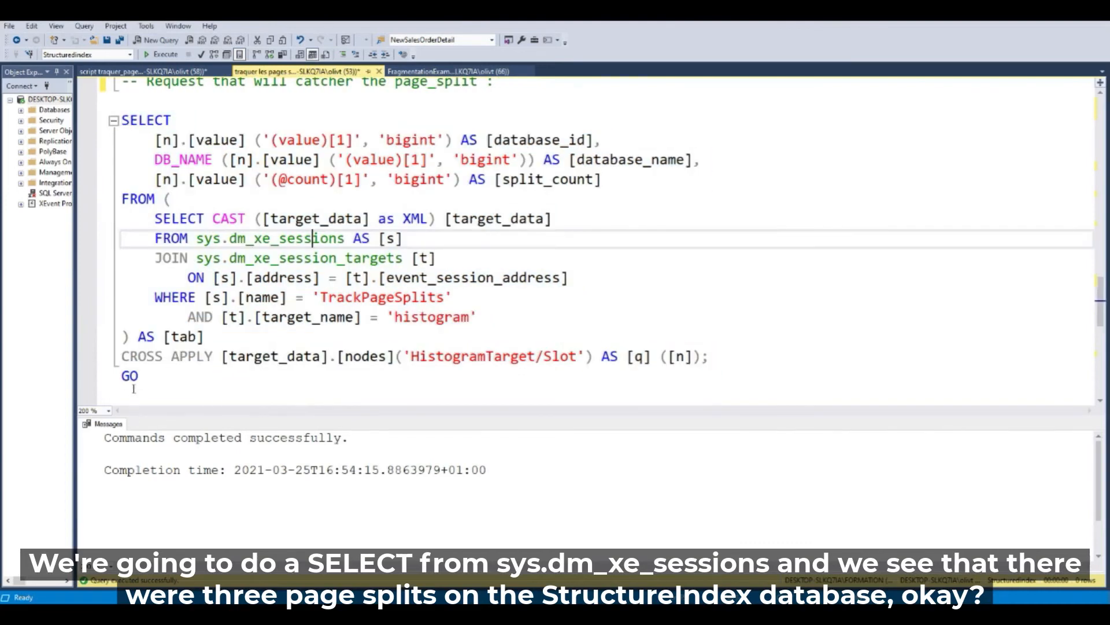
pyautogui.click(166, 54)
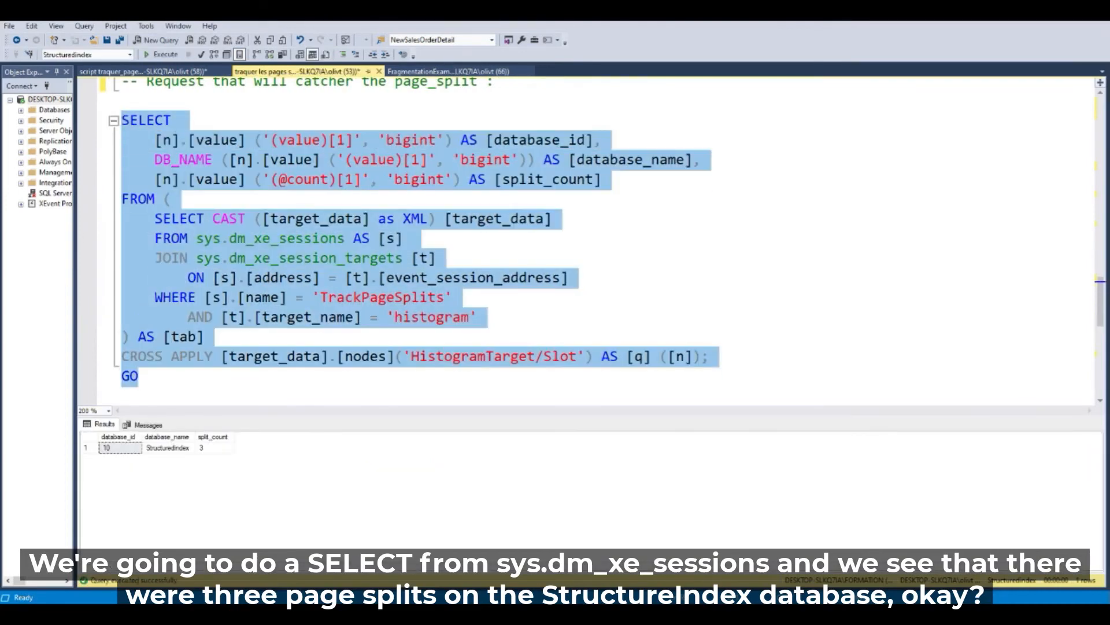